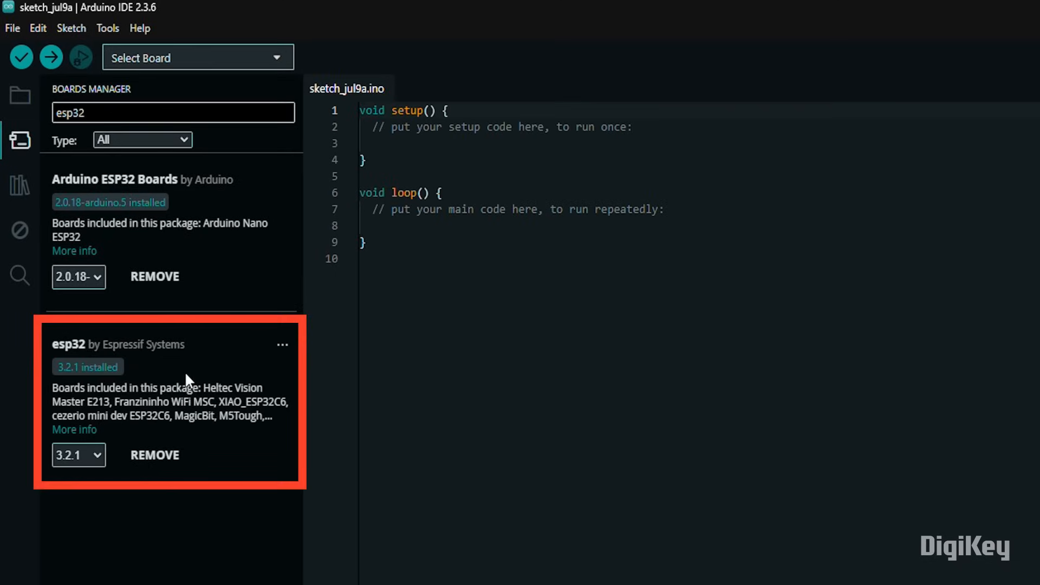
{"action": "mouse_move", "coordinate": [20, 142]}
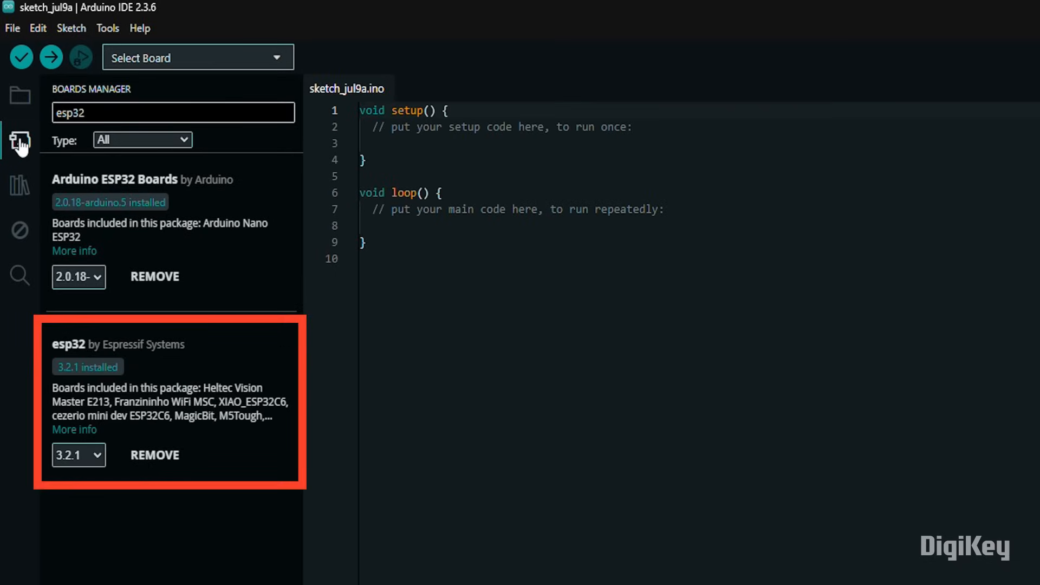
Step: Check the installed libraries list for the SparkFun BMV080 Arduino Library (1.0.3)
{"action": "left_click", "coordinate": [20, 186]}
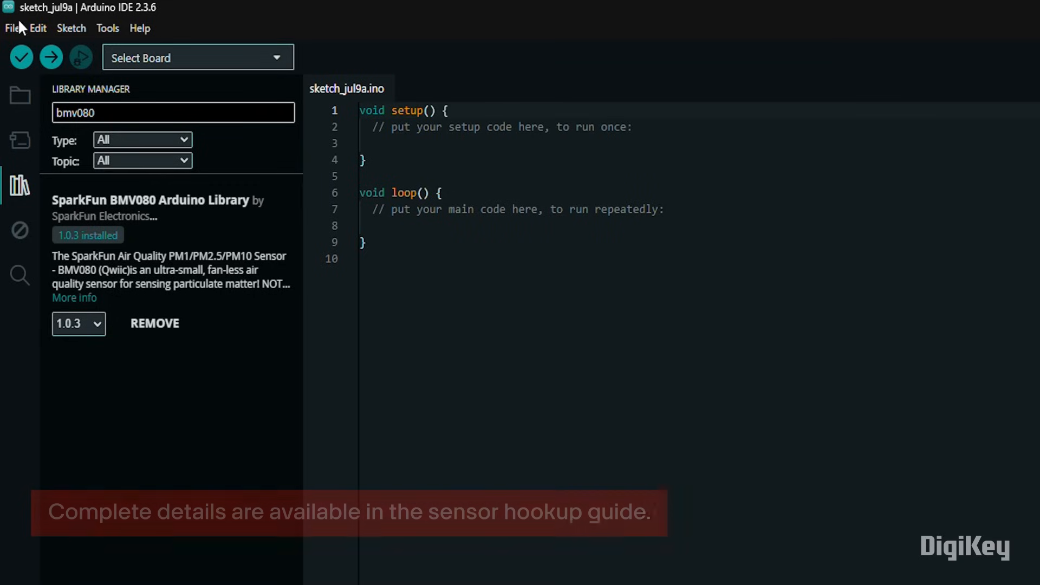
Step: Open Example_01_BasicReadings and select SparkFun ESP32 IoT RedBoard on COM14
{"action": "left_click", "coordinate": [12, 28]}
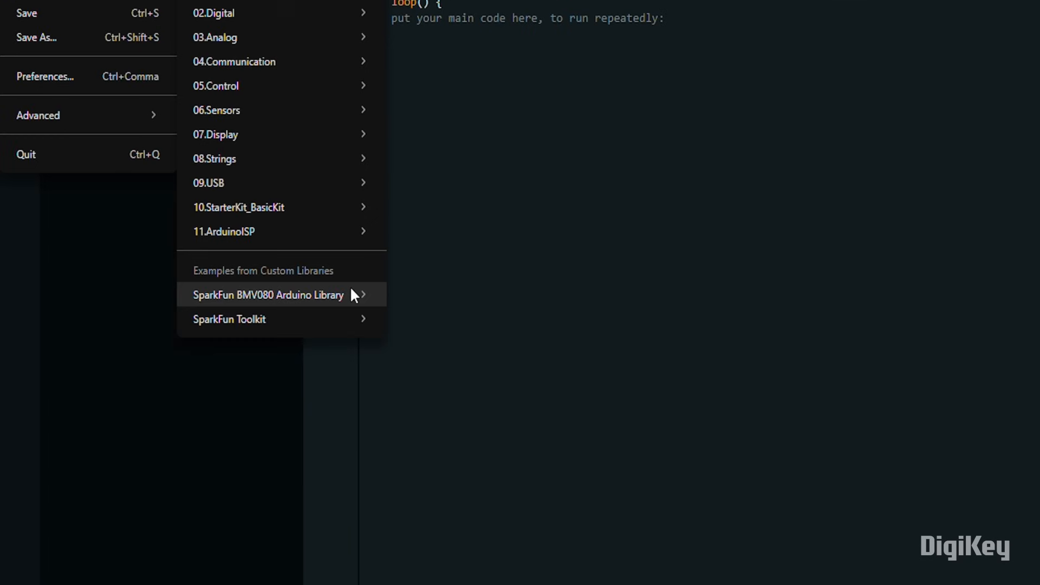
{"action": "left_click", "coordinate": [267, 295]}
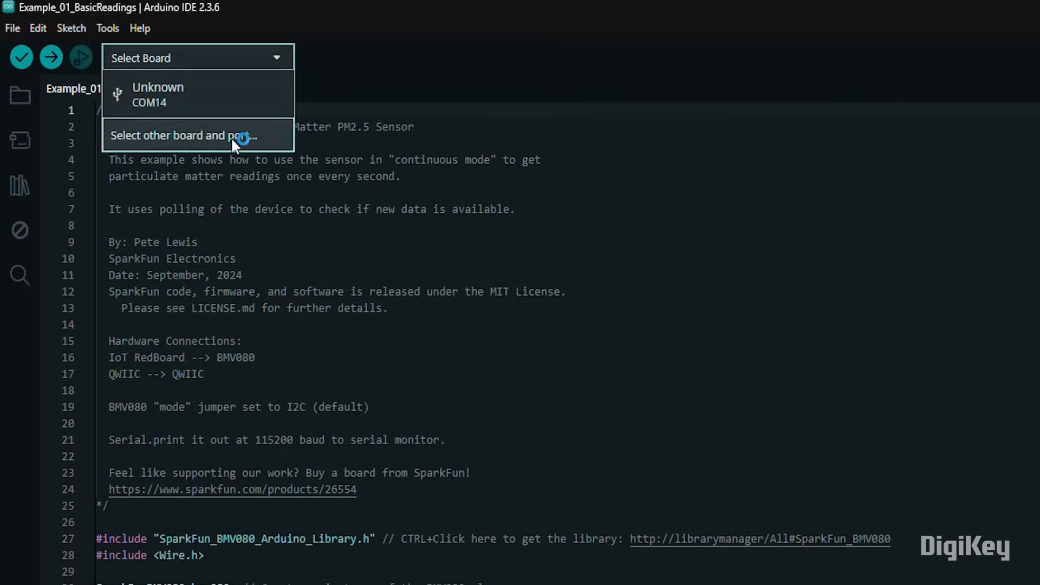
{"action": "left_click", "coordinate": [181, 135]}
{"action": "type", "text": "redboar"}
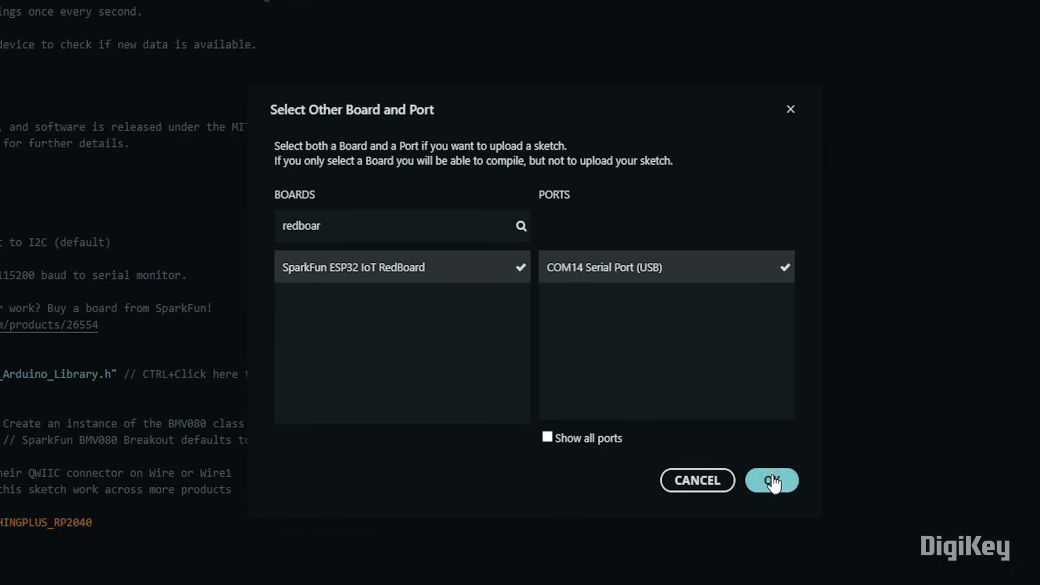
{"action": "left_click", "coordinate": [770, 479]}
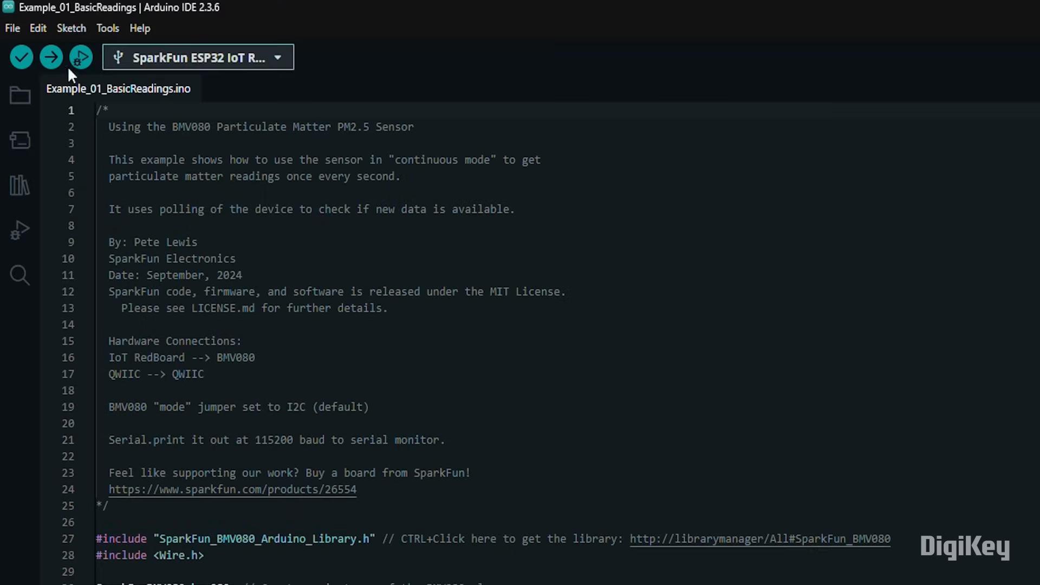
Step: Upload Example_01_BasicReadings to the RedBoard and watch PM10, PM2.5, PM1 in Serial Monitor
{"action": "left_click", "coordinate": [50, 57]}
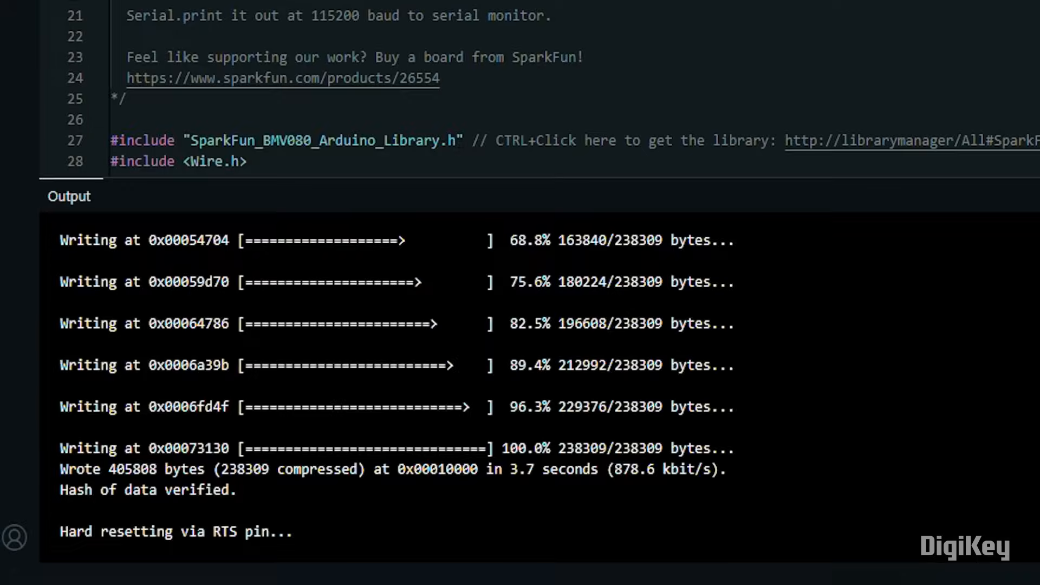
{"action": "left_click", "coordinate": [153, 195]}
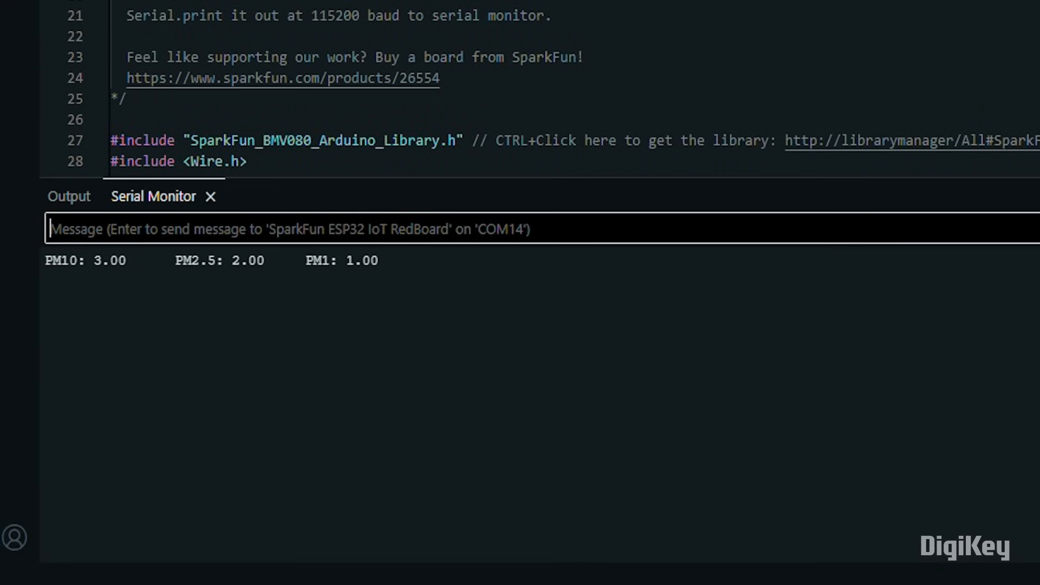